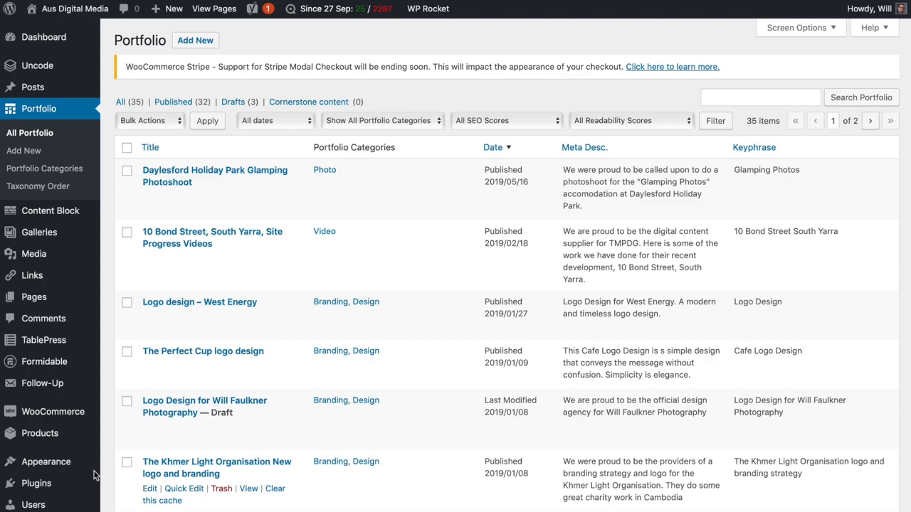
mouse_move(31, 87)
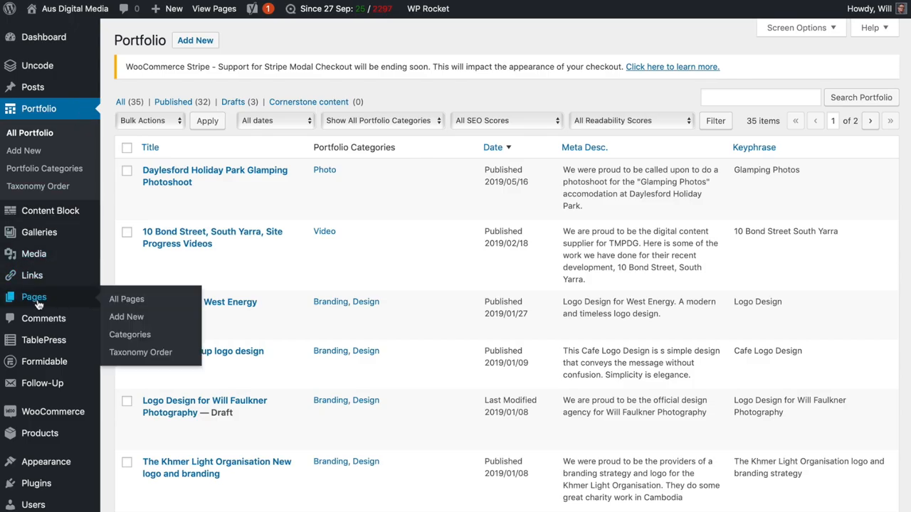
mouse_move(55, 303)
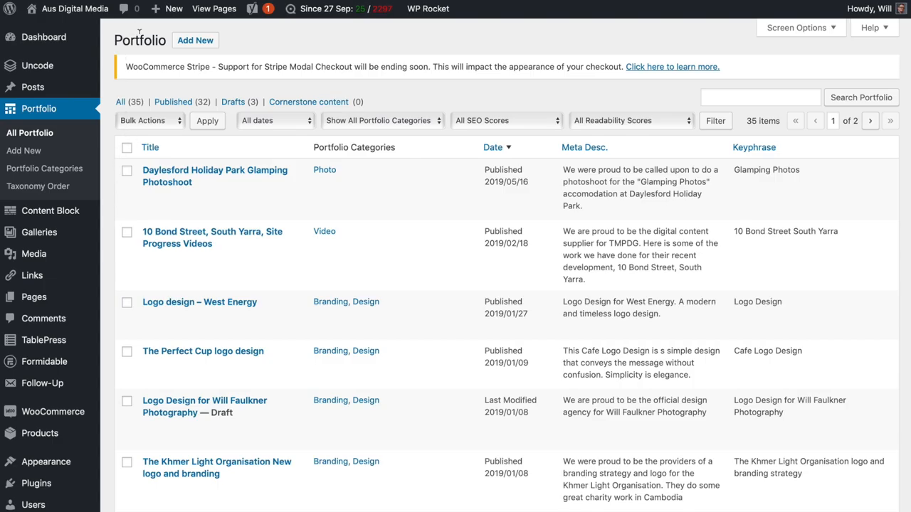
mouse_move(70, 111)
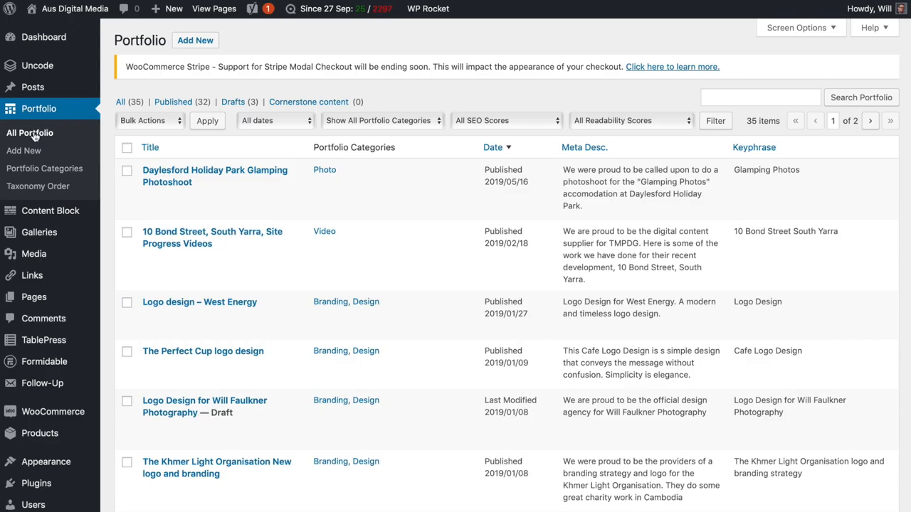
mouse_move(34, 150)
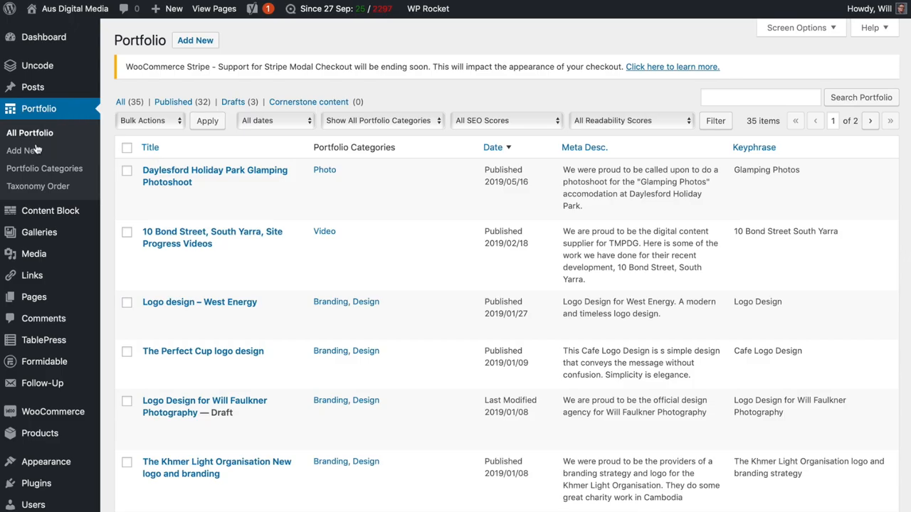
mouse_move(167, 178)
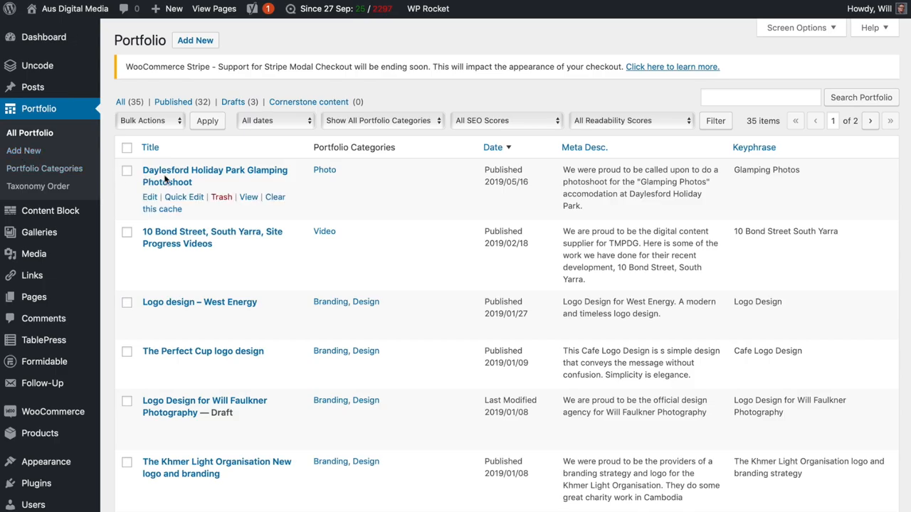
mouse_move(155, 200)
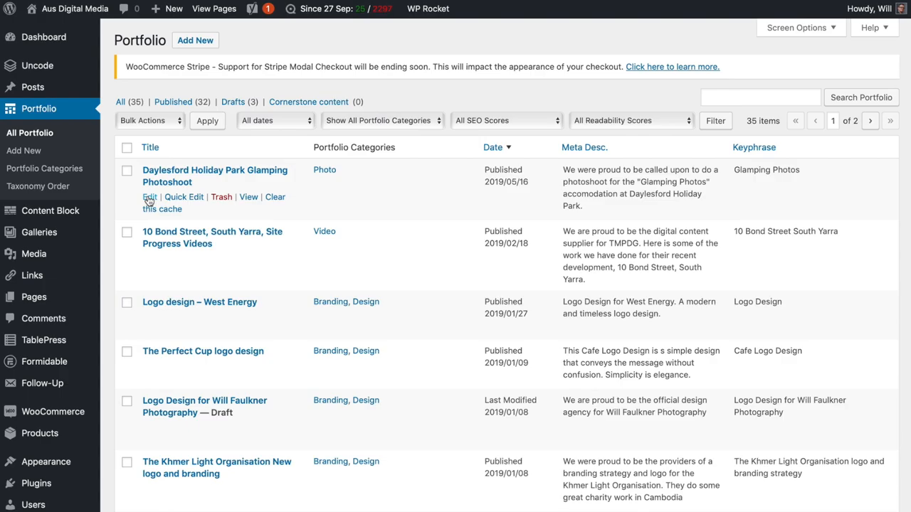
mouse_move(178, 188)
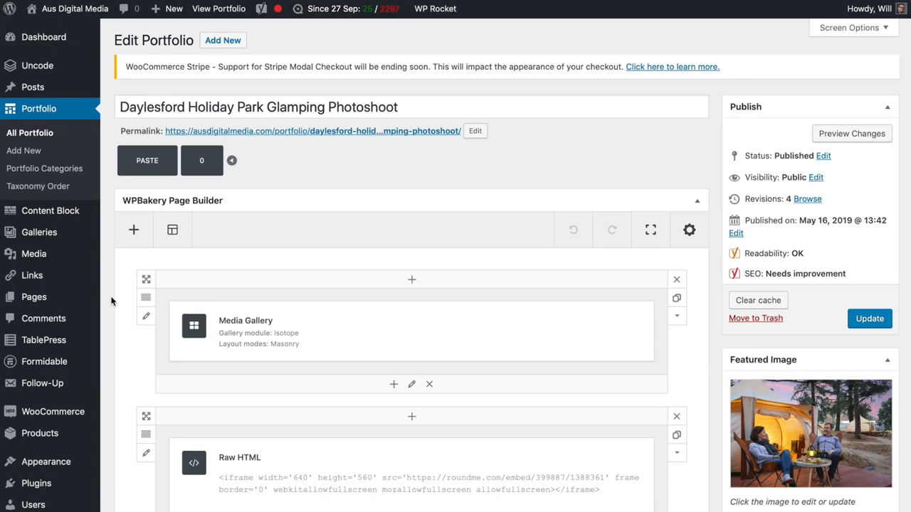
scroll(down, 3)
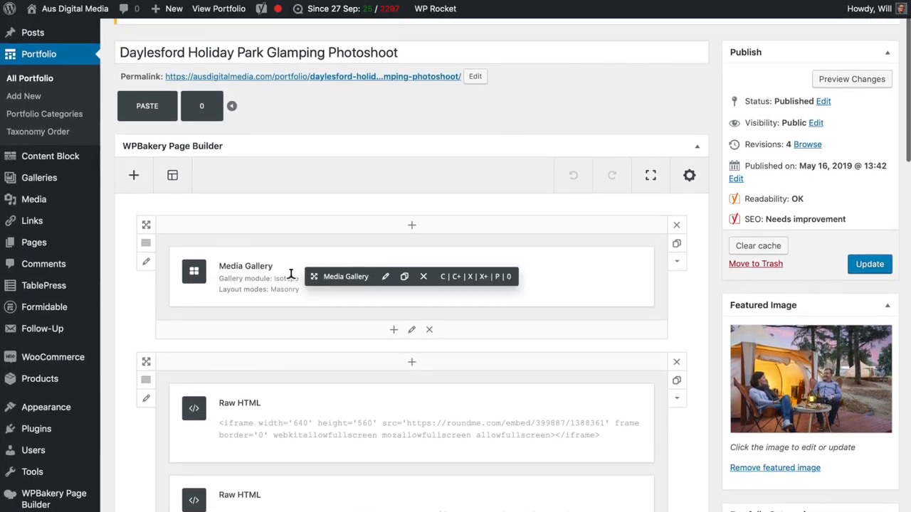
scroll(down, 3)
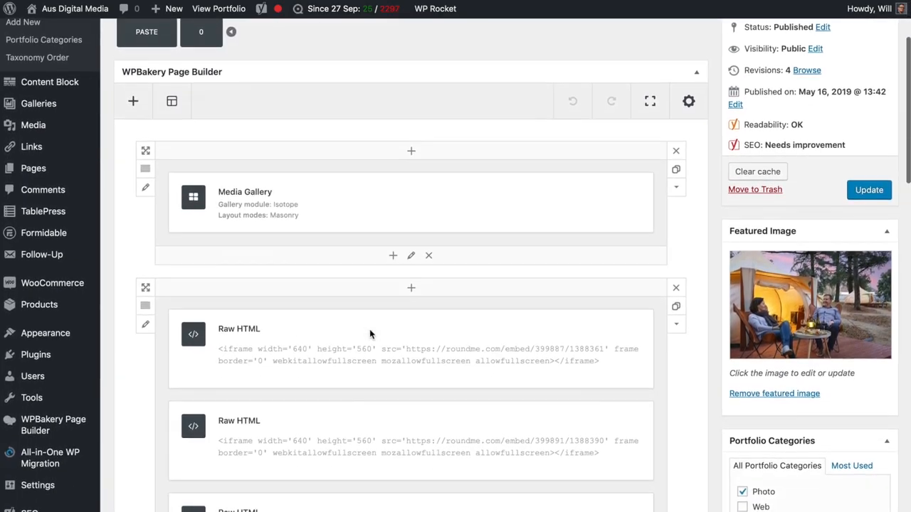
scroll(down, 3)
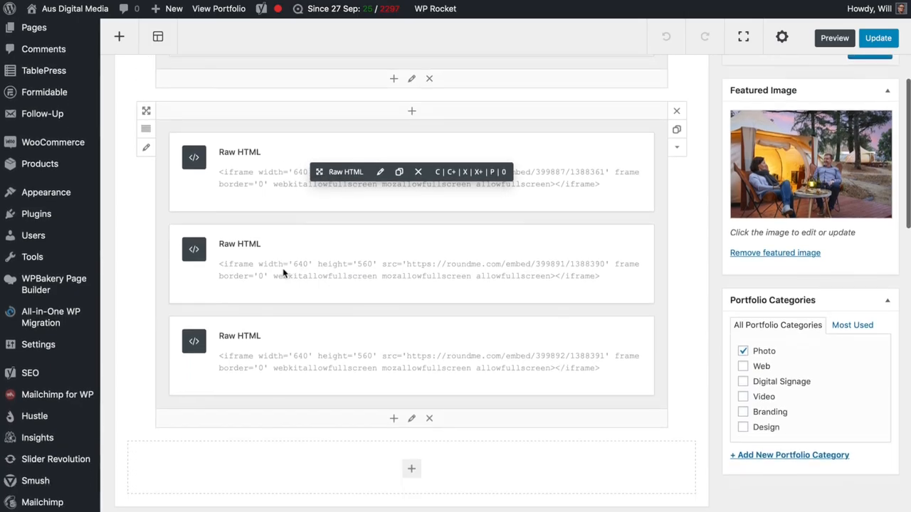
scroll(up, 3)
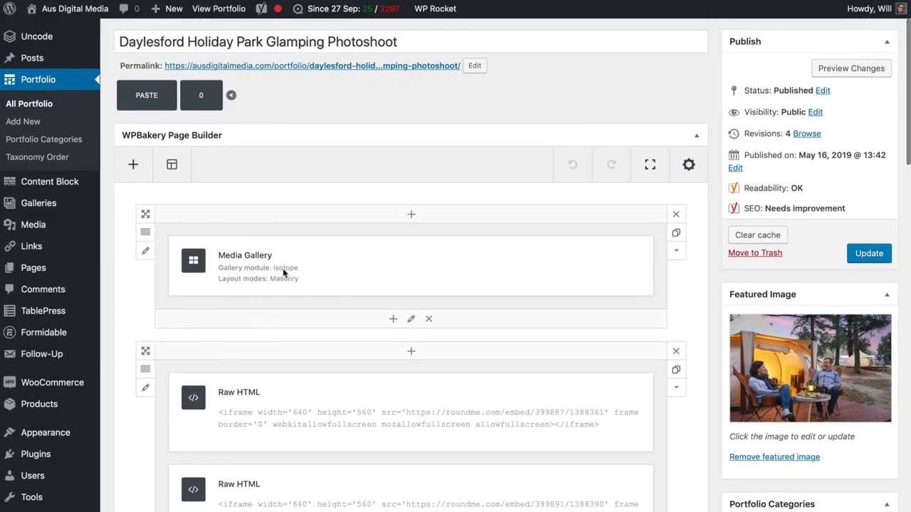
scroll(down, 3)
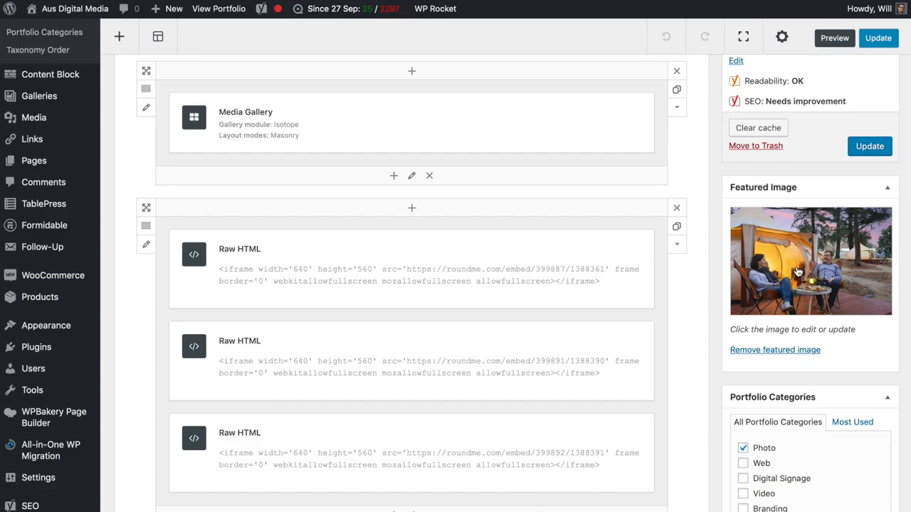
mouse_move(832, 238)
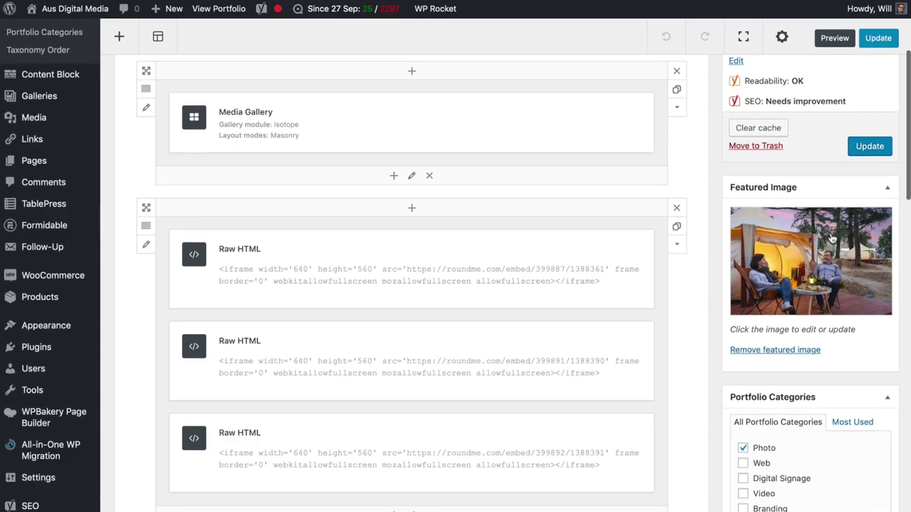
mouse_move(802, 276)
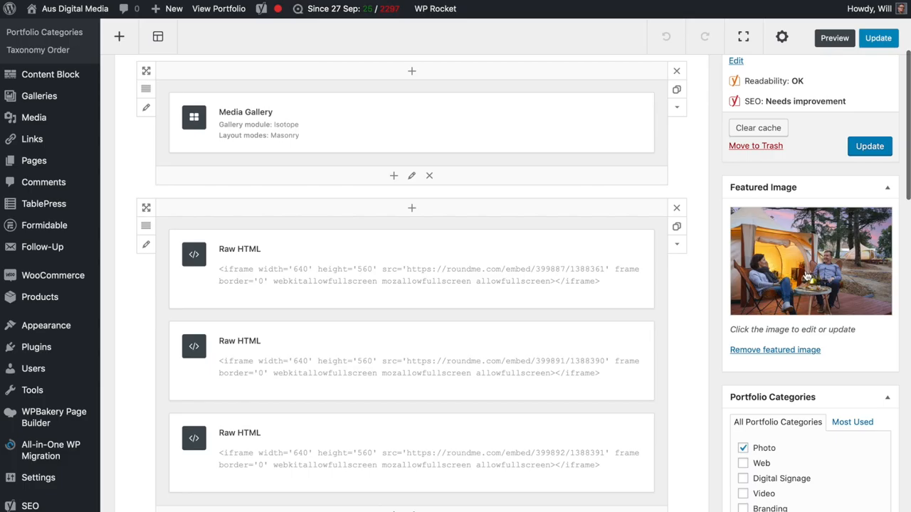
scroll(down, 3)
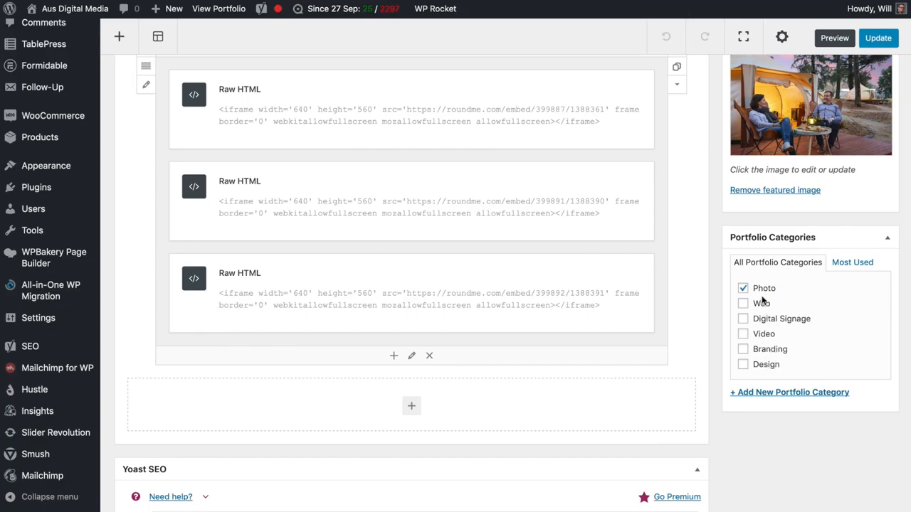
mouse_move(761, 370)
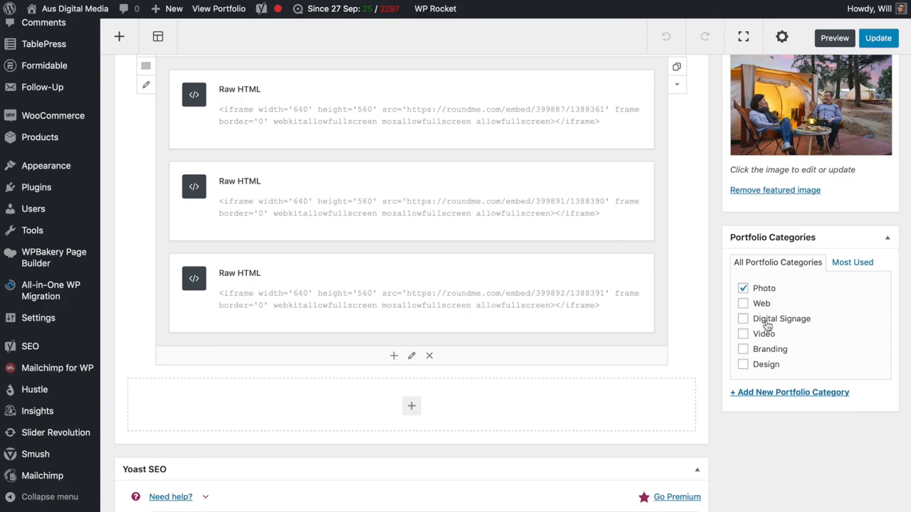
scroll(up, 3)
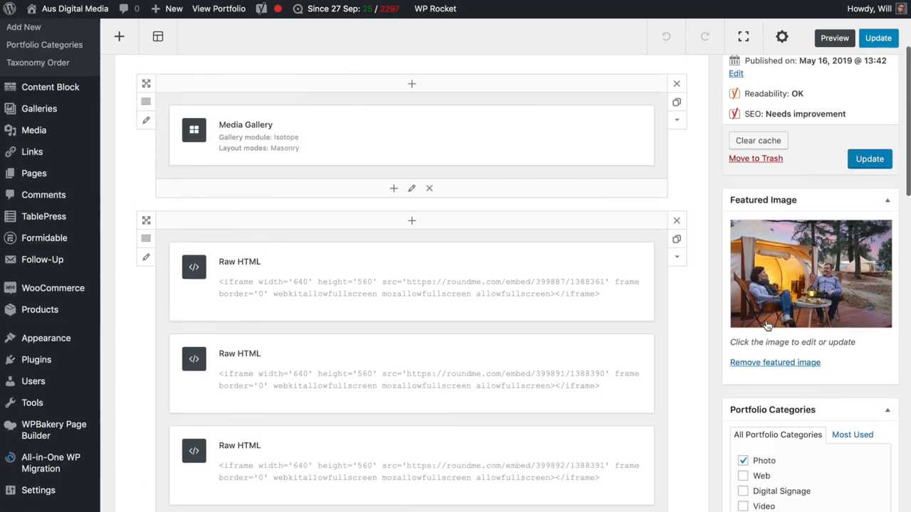
scroll(down, 3)
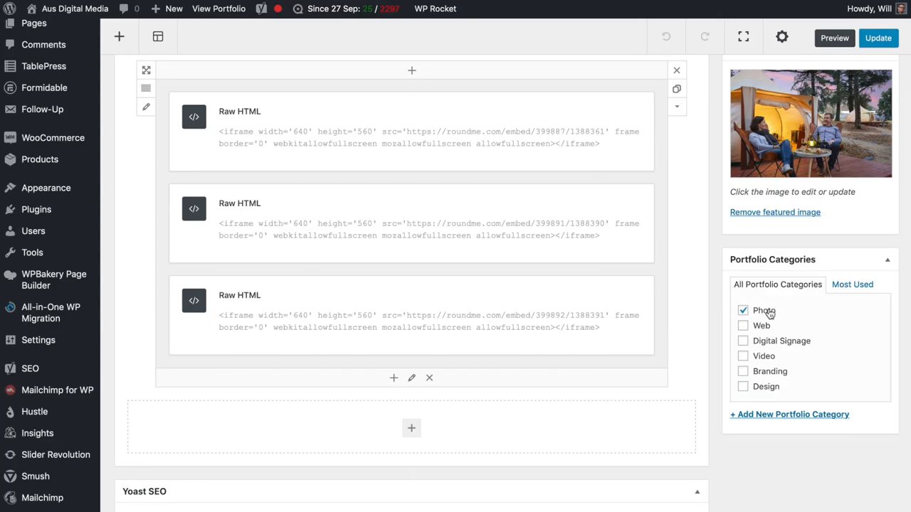
mouse_move(772, 340)
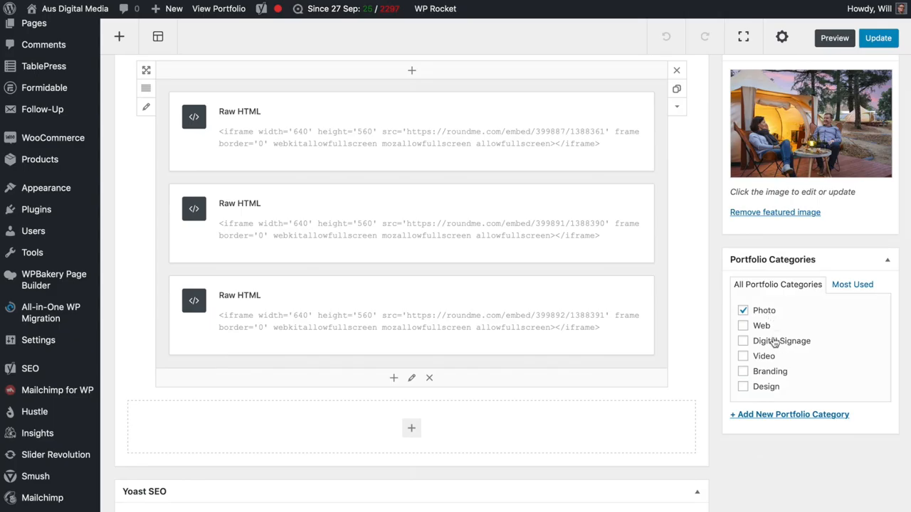
scroll(up, 3)
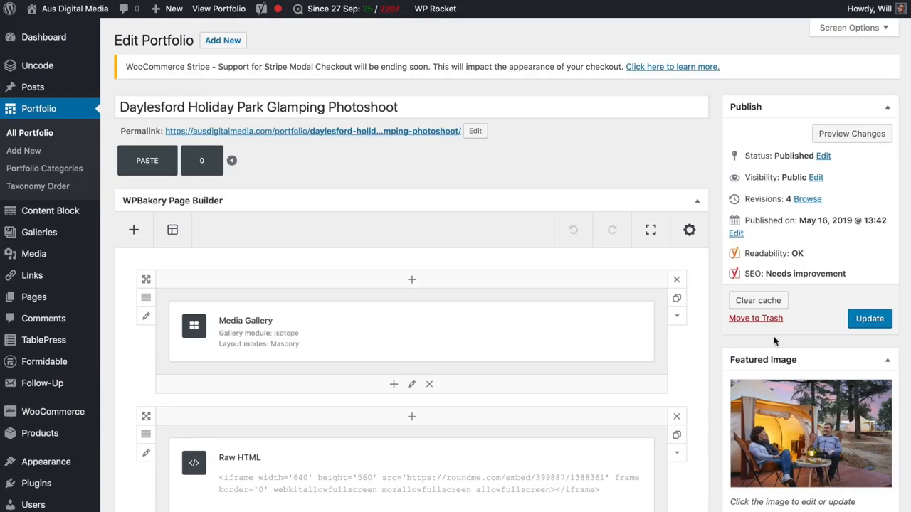
mouse_move(715, 314)
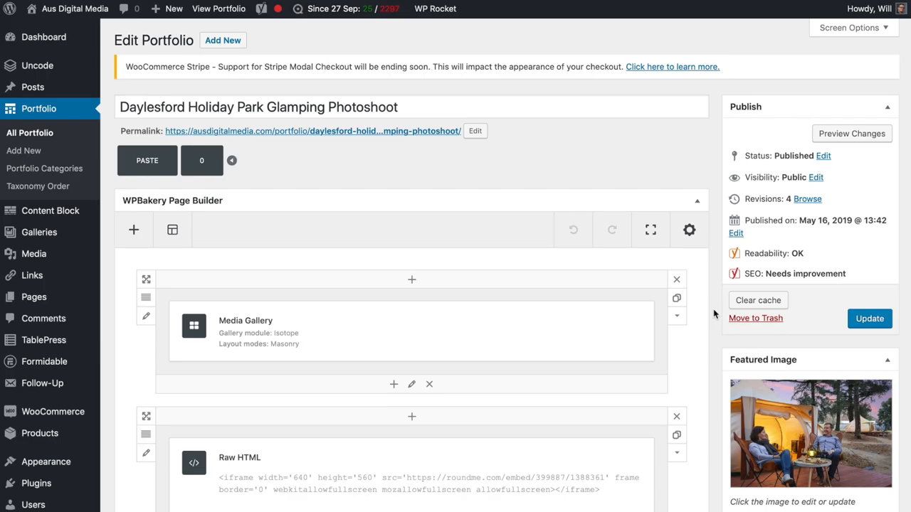
Step: Open the Publish box status editor, with Published still selected, after scrolling the editor
scroll(down, 3)
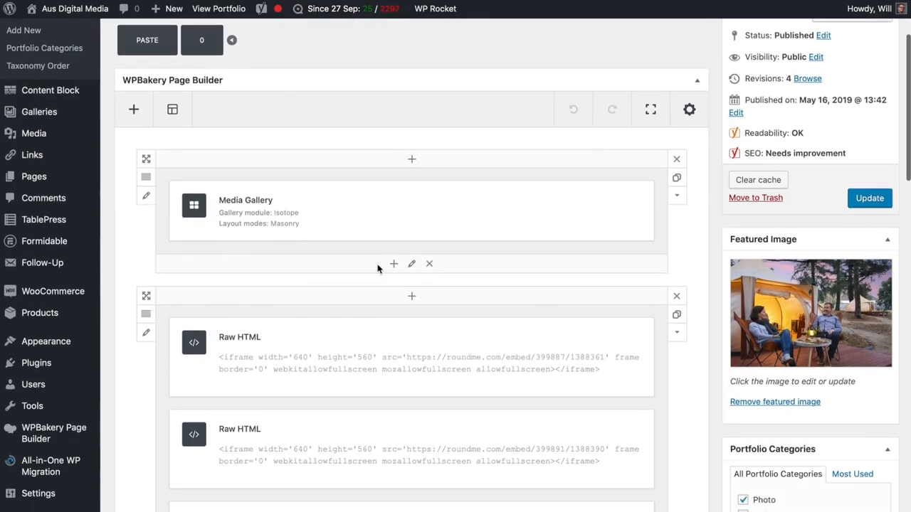
scroll(down, 3)
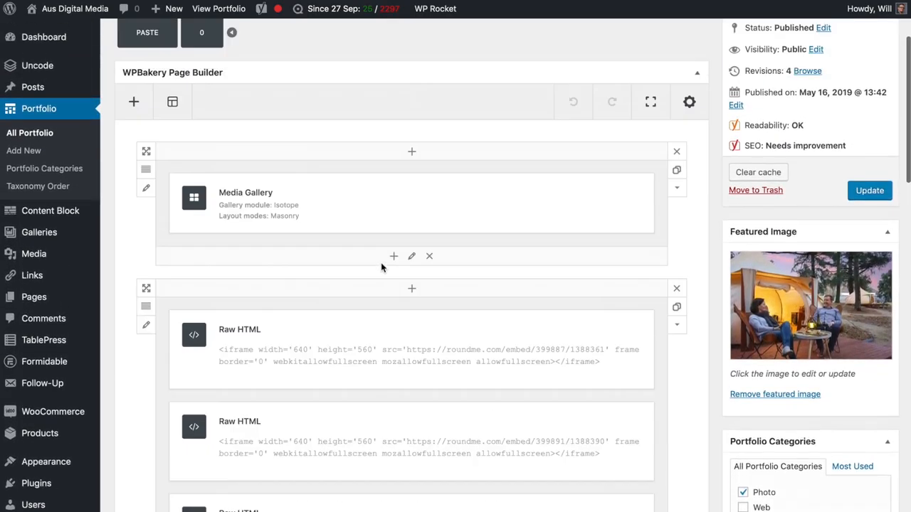
scroll(up, 3)
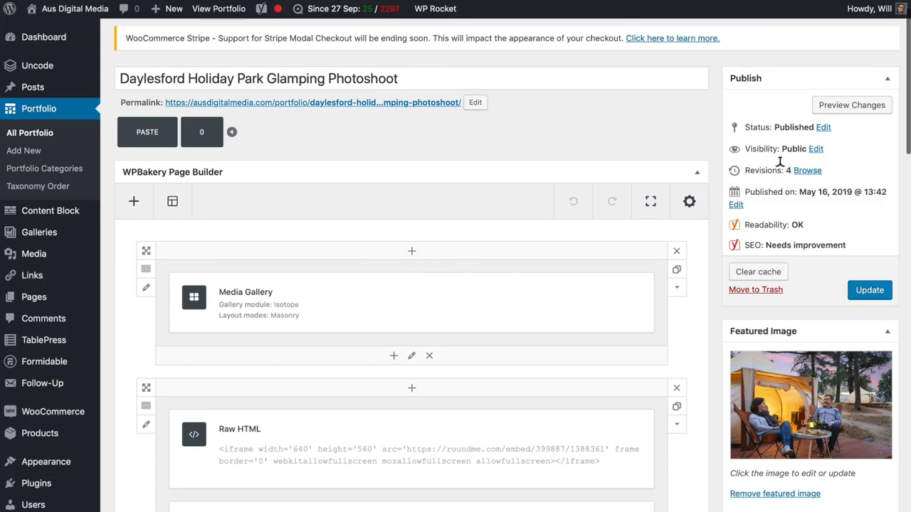
click(822, 127)
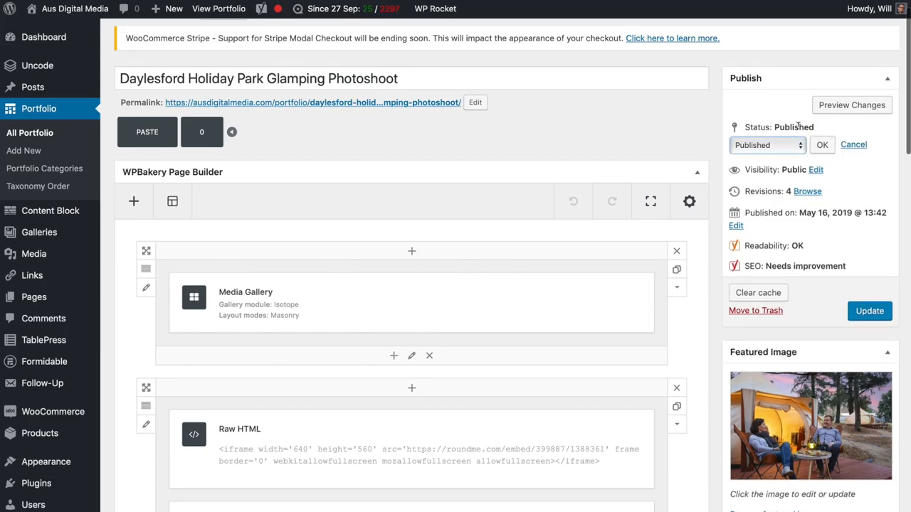
click(767, 145)
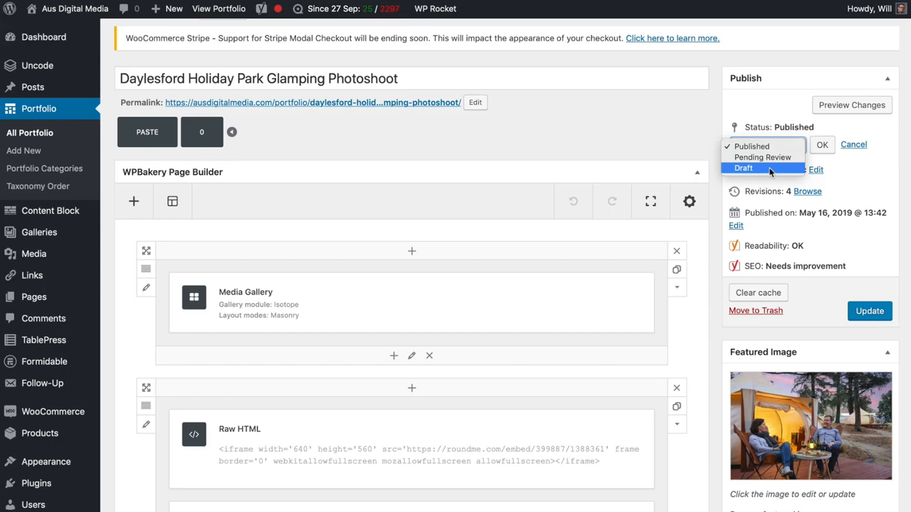
mouse_move(837, 286)
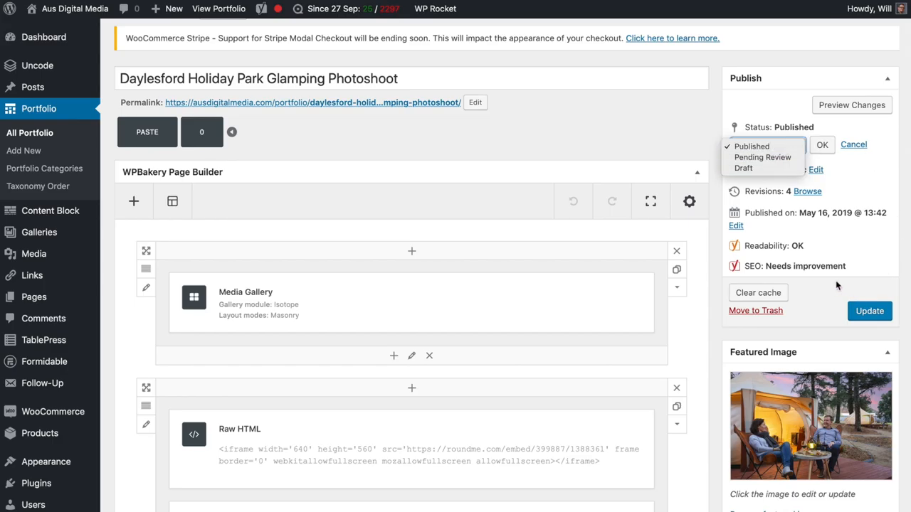
click(751, 146)
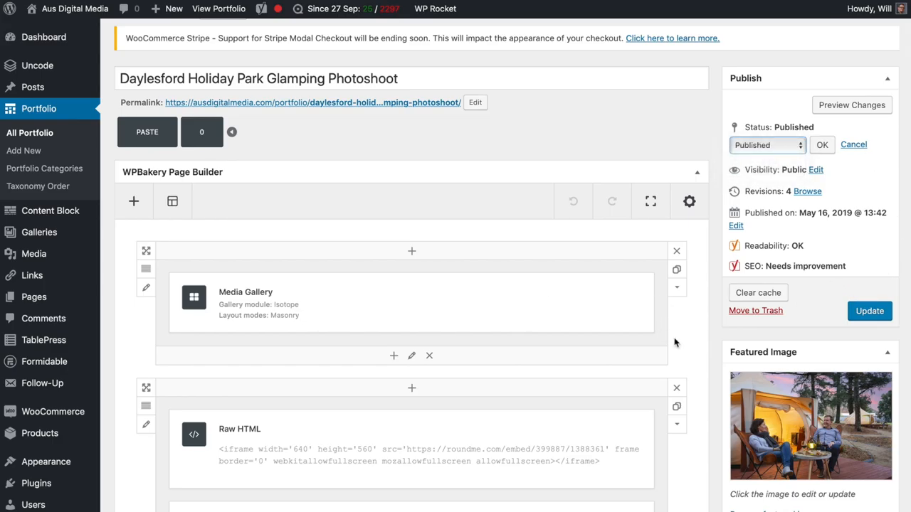
scroll(down, 3)
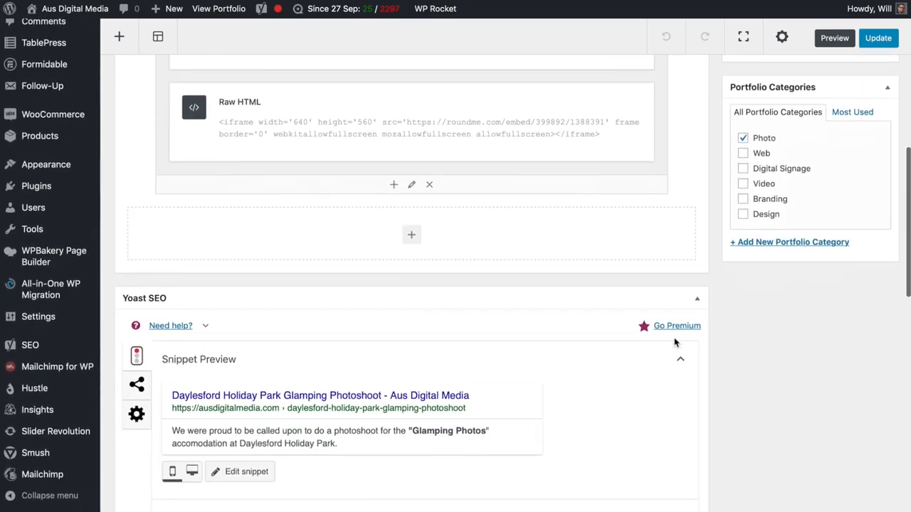
scroll(down, 3)
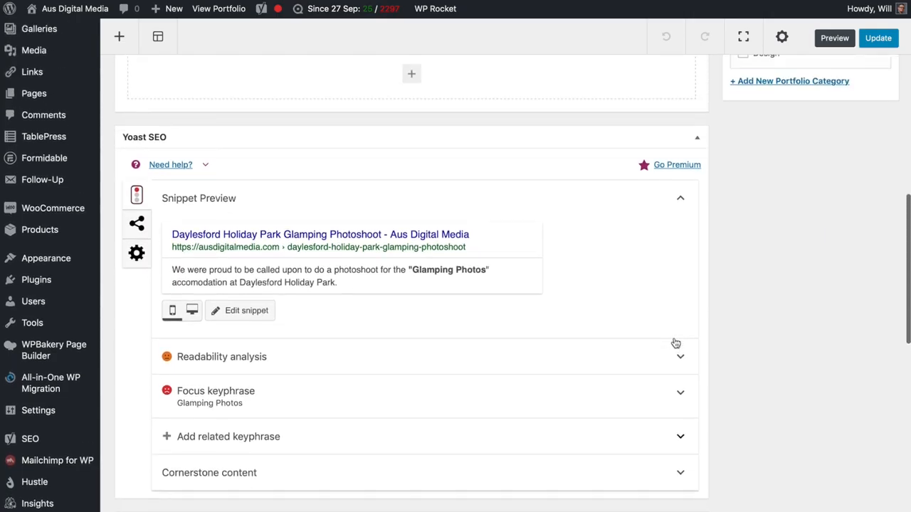
scroll(down, 3)
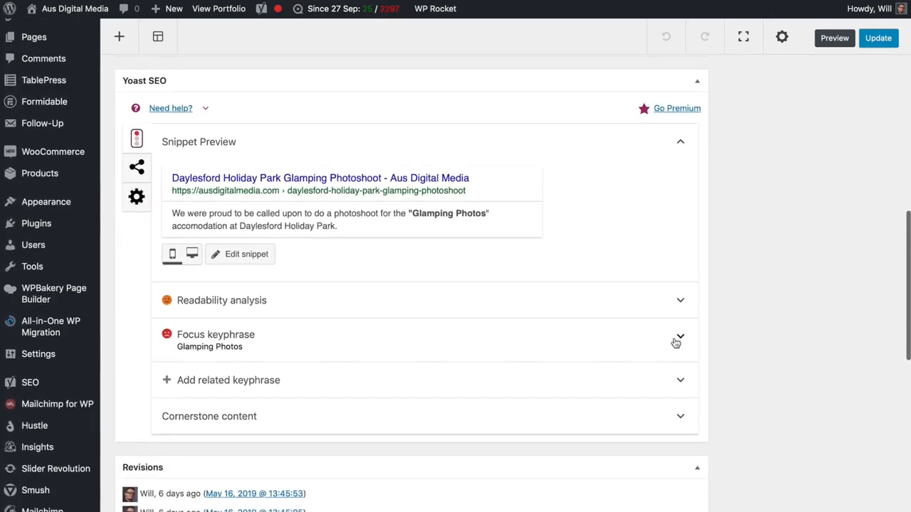
scroll(down, 3)
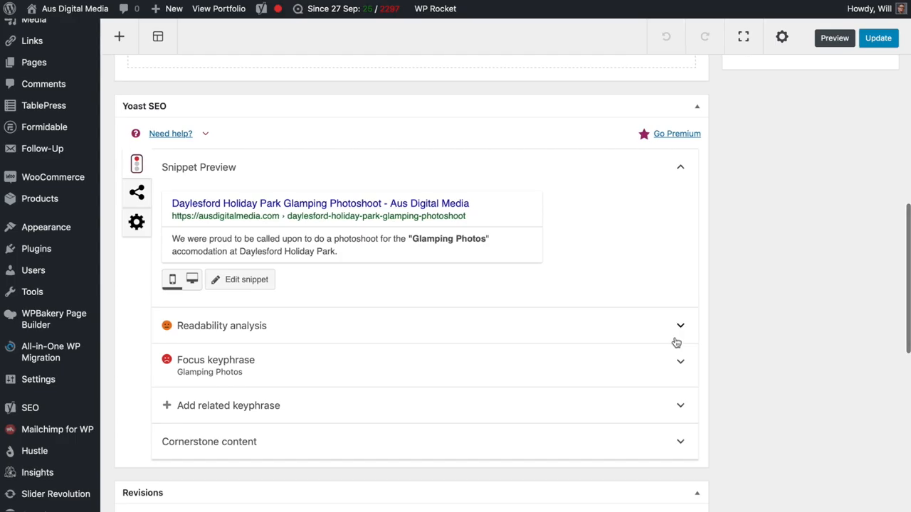